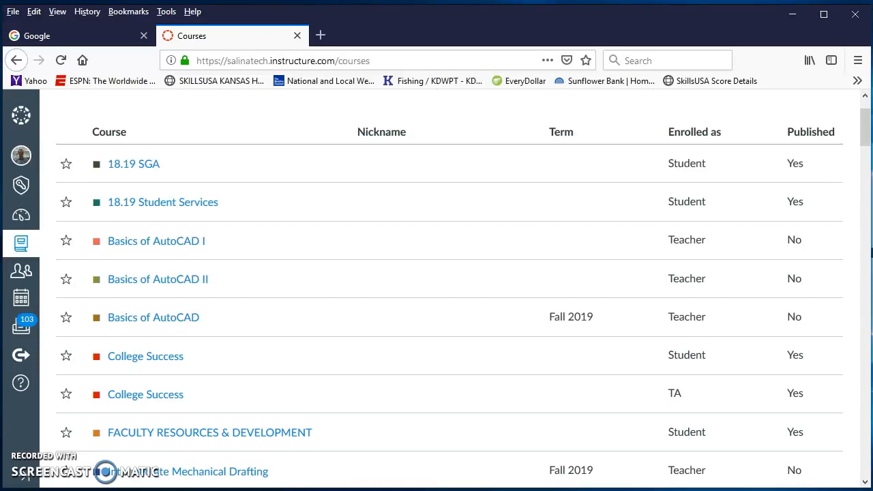
{"action": "mouse_move", "coordinate": [36, 247]}
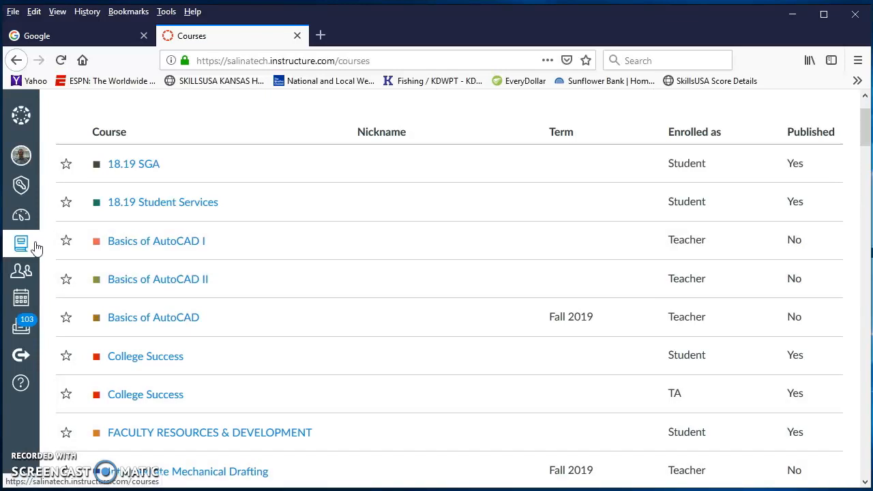
- Open the Basics of AutoCAD I (CAD 124) course and go to its Grades gradebook
{"action": "left_click", "coordinate": [156, 241]}
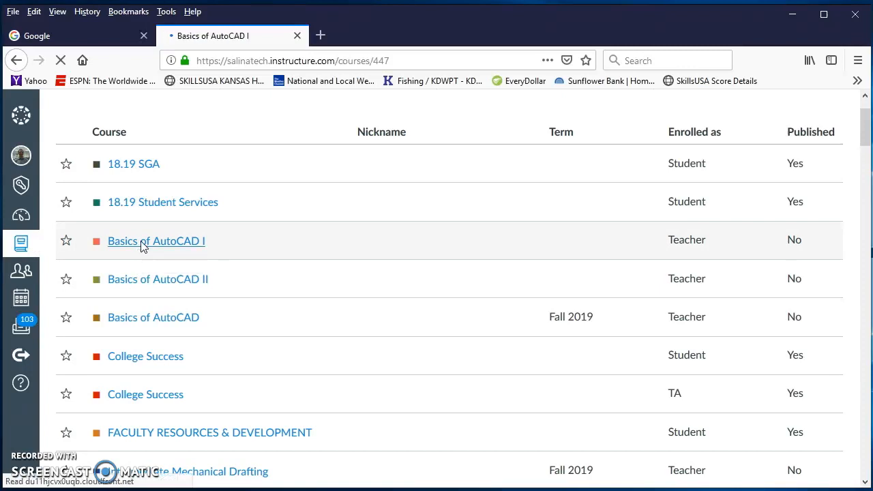
{"action": "left_click", "coordinate": [155, 240]}
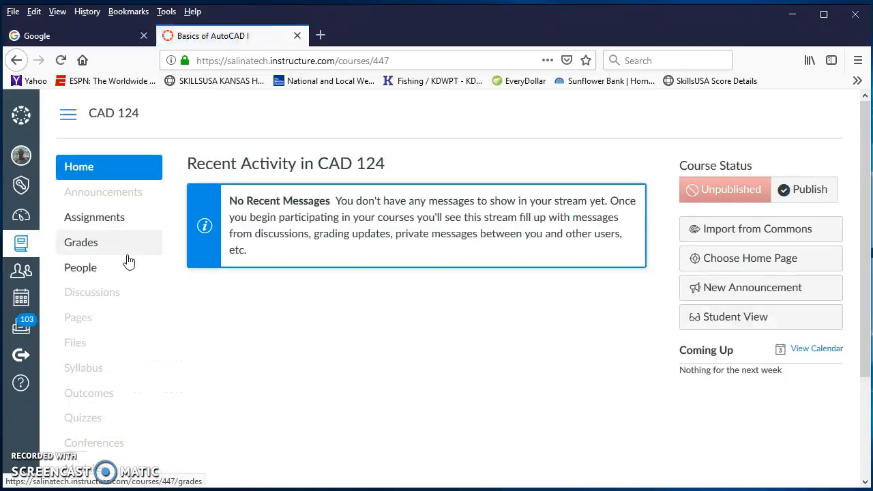
{"action": "left_click", "coordinate": [80, 243]}
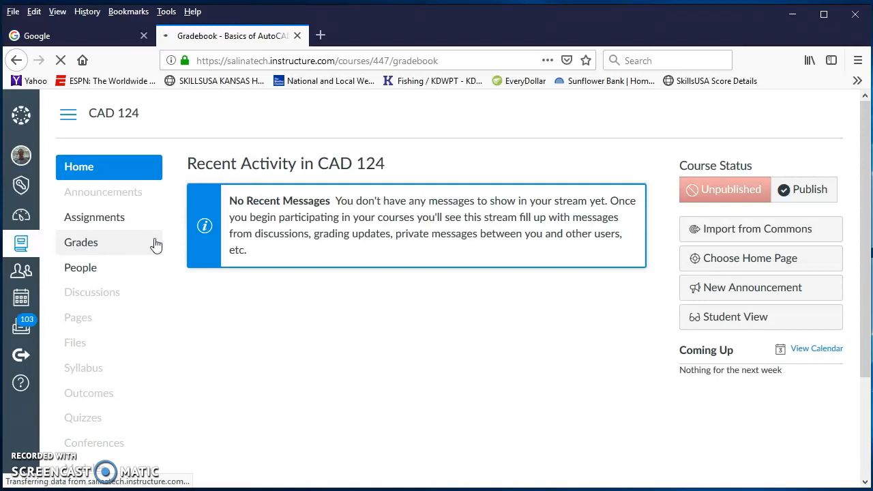
{"action": "left_click", "coordinate": [82, 243]}
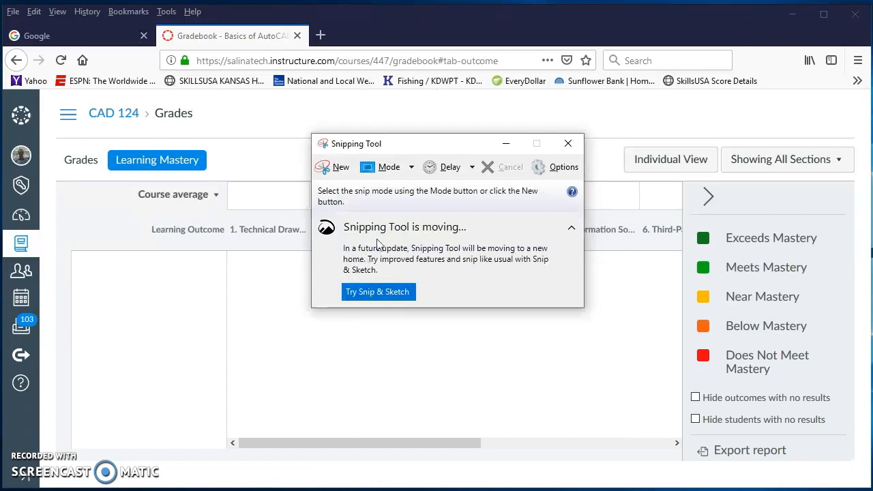
{"action": "mouse_move", "coordinate": [445, 257]}
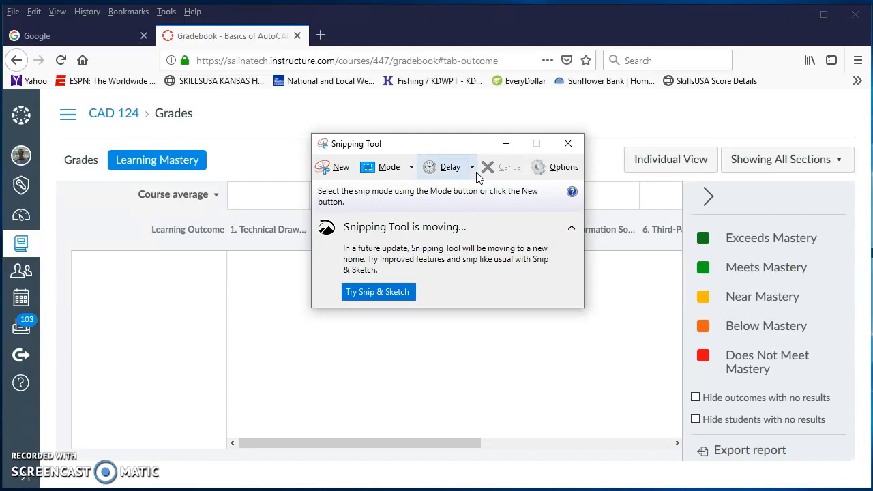
- Set the snip delay to 2 Seconds and start a new snip over the gradebook
{"action": "left_click", "coordinate": [470, 167]}
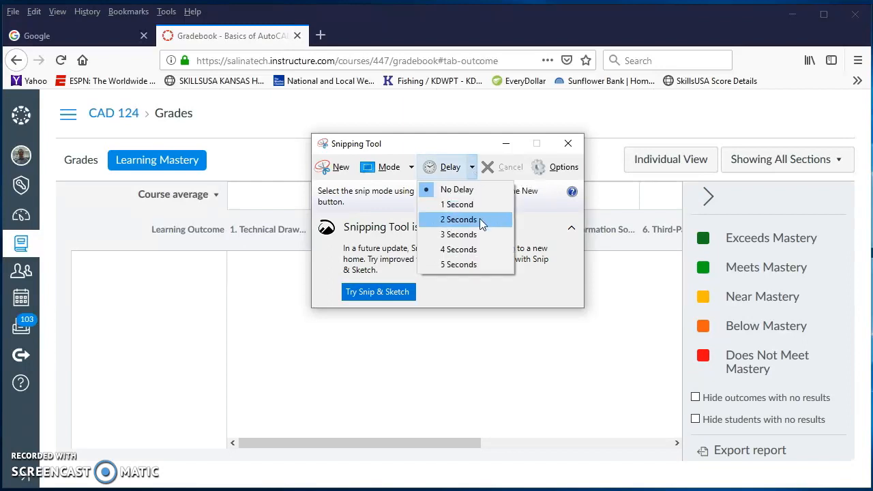
{"action": "left_click", "coordinate": [459, 235]}
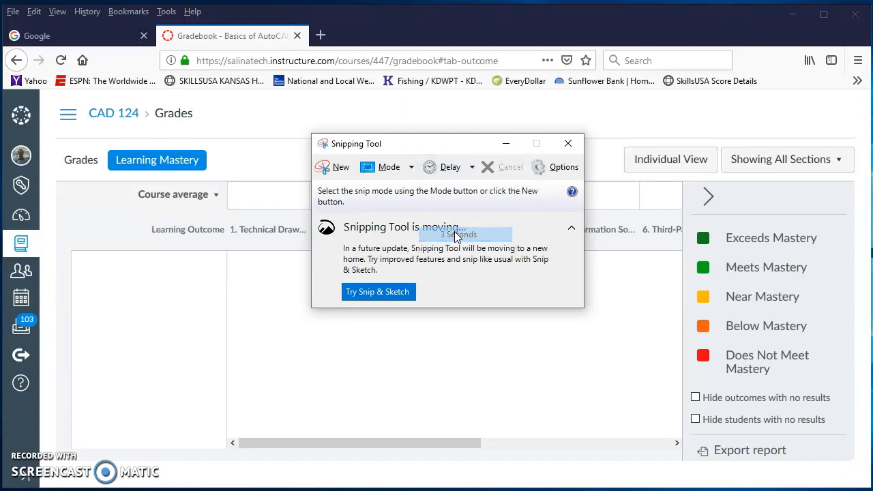
{"action": "left_click", "coordinate": [568, 143]}
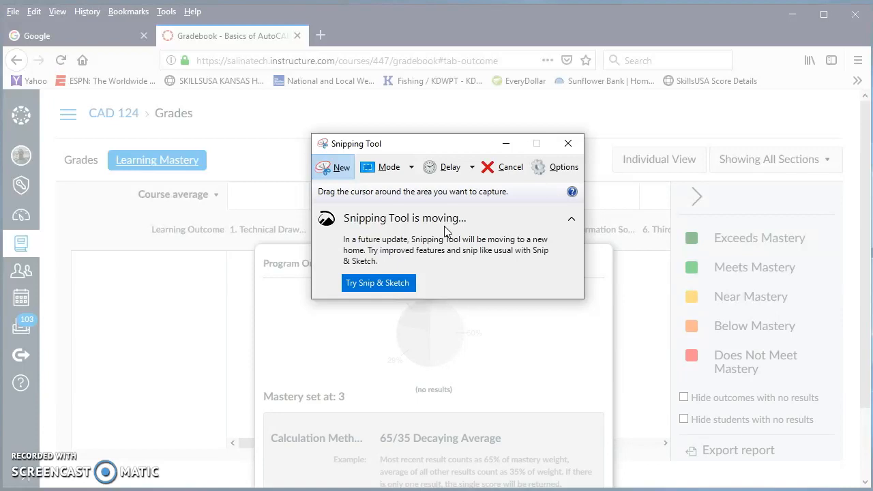
{"action": "mouse_move", "coordinate": [382, 184]}
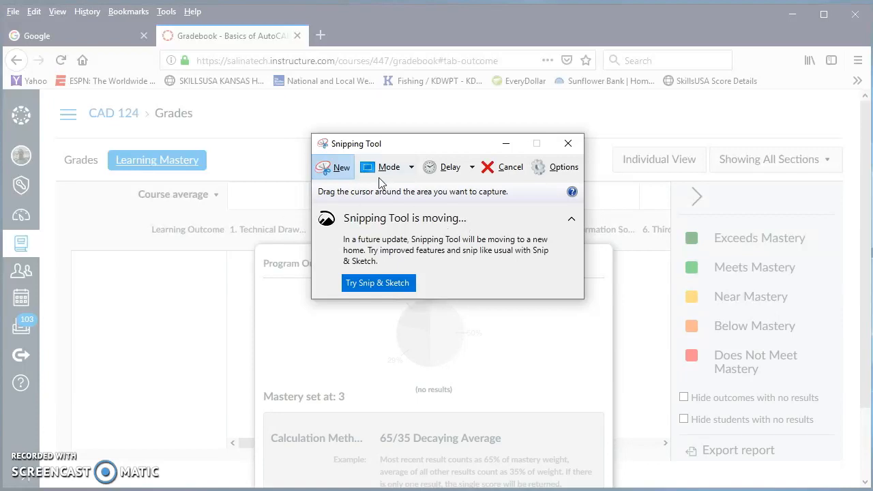
{"action": "mouse_move", "coordinate": [253, 246]}
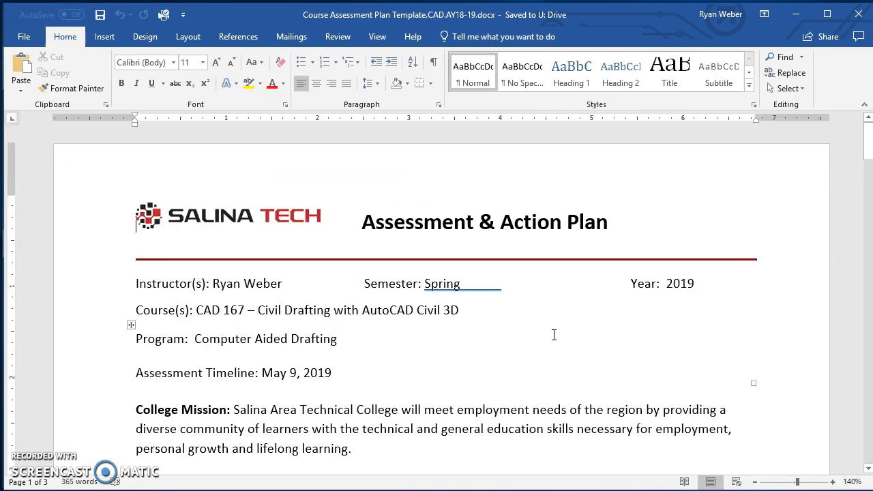
- Scroll the Word assessment plan down to the outcomes section where the snip is pasted
{"action": "scroll", "scroll_direction": "down", "scroll_amount": 3}
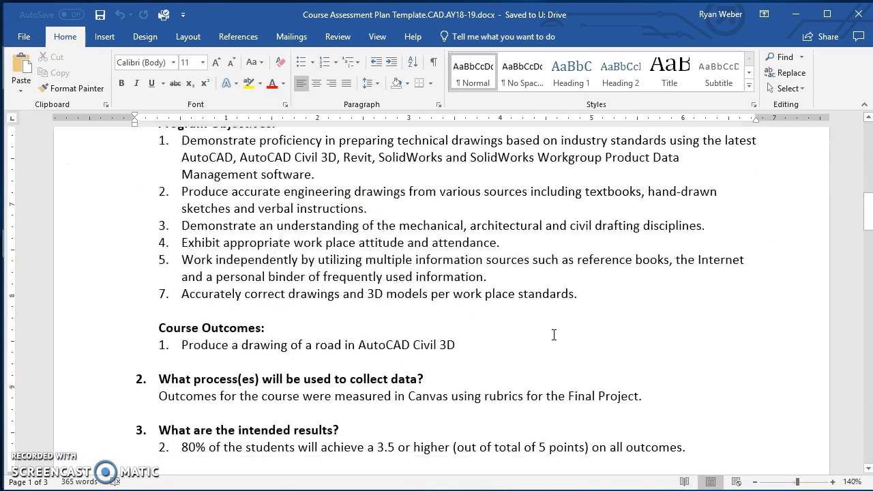
{"action": "scroll", "scroll_direction": "down", "scroll_amount": 3}
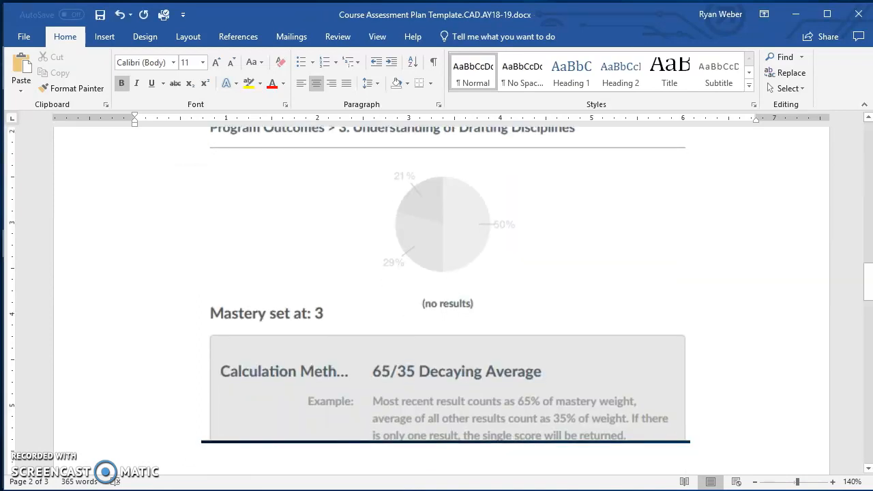
{"action": "mouse_move", "coordinate": [479, 461]}
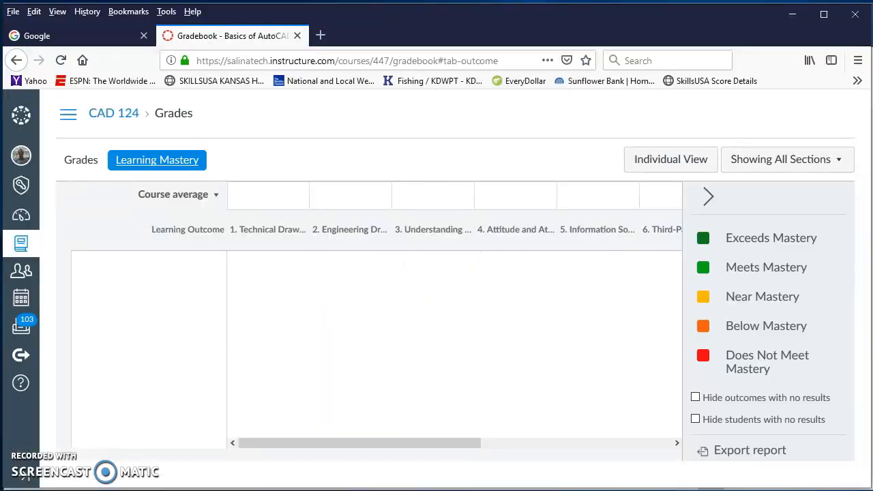
{"action": "mouse_move", "coordinate": [388, 273]}
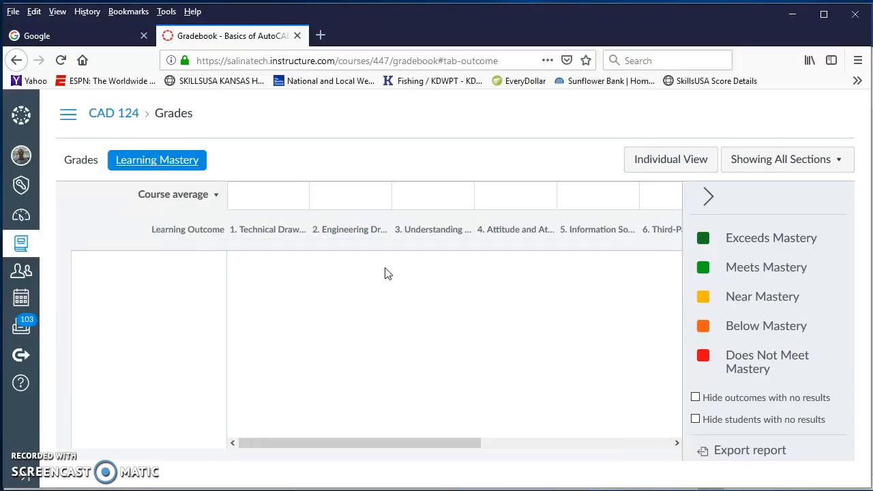